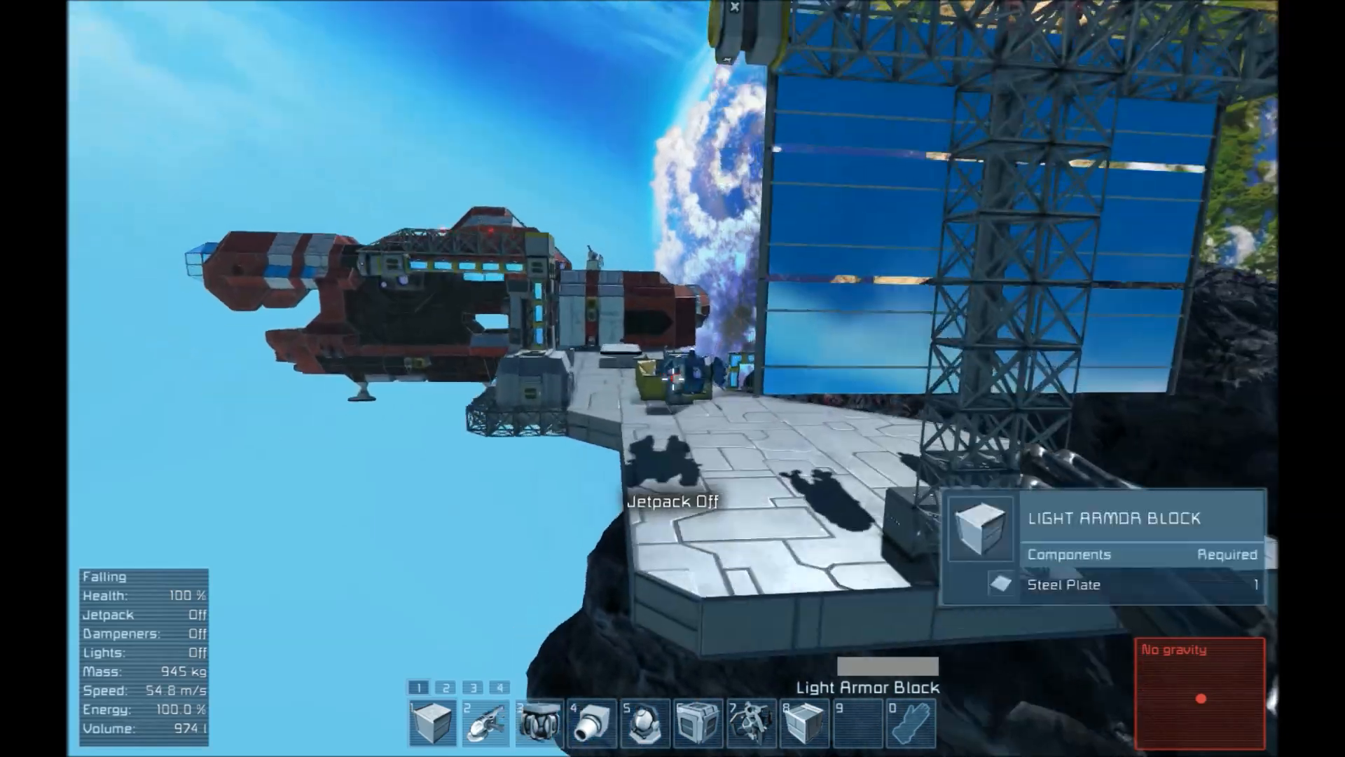
Assign the automatic rifle to quick slot 9 and equip it in hand.
{"action": "key", "text": "j"}
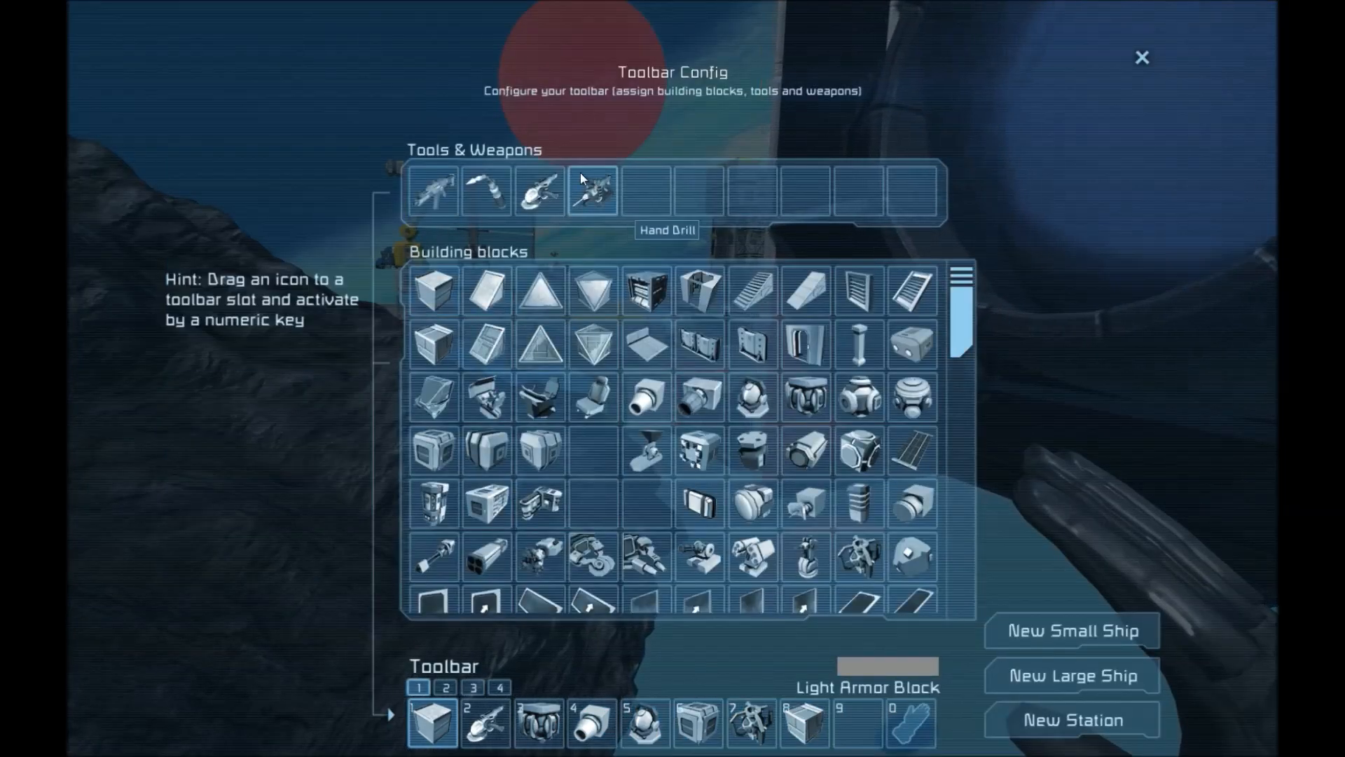
{"action": "mouse_move", "coordinate": [433, 191]}
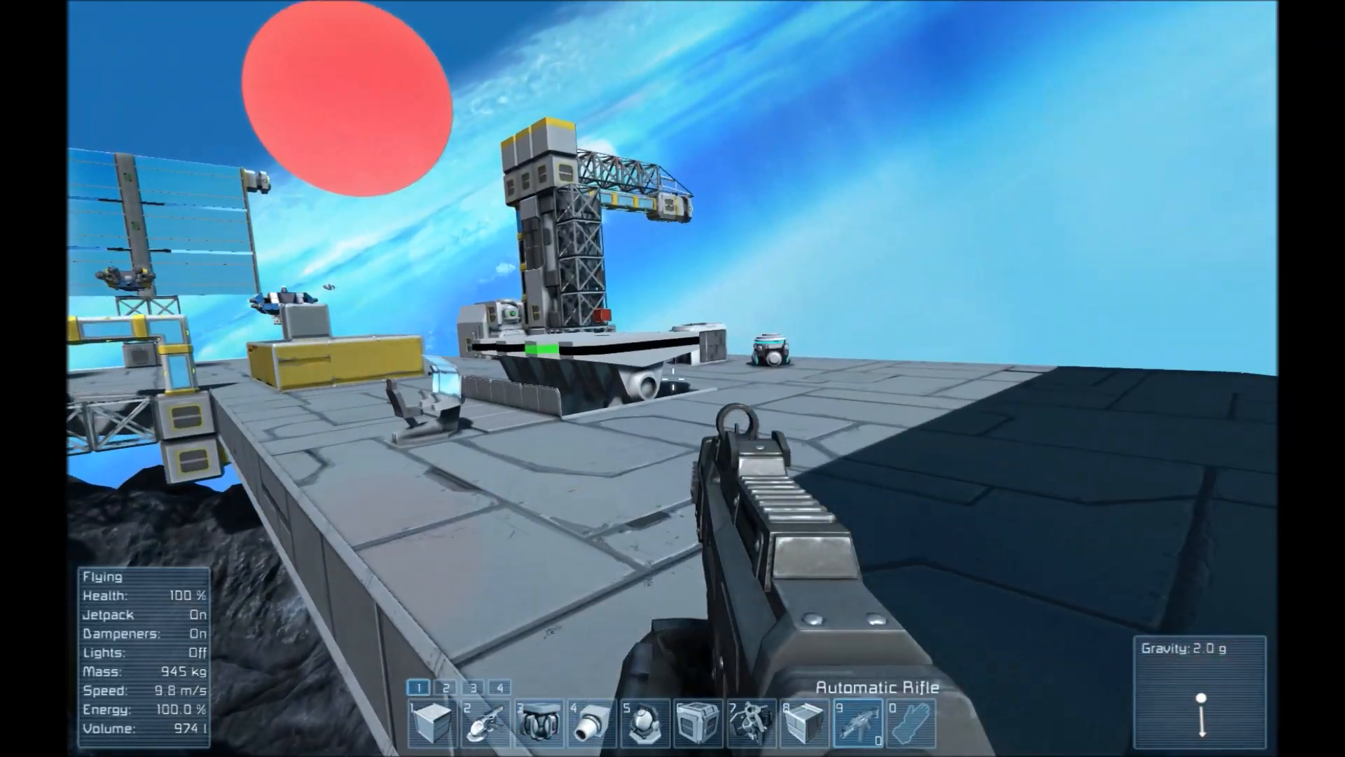
{"action": "key", "text": "j"}
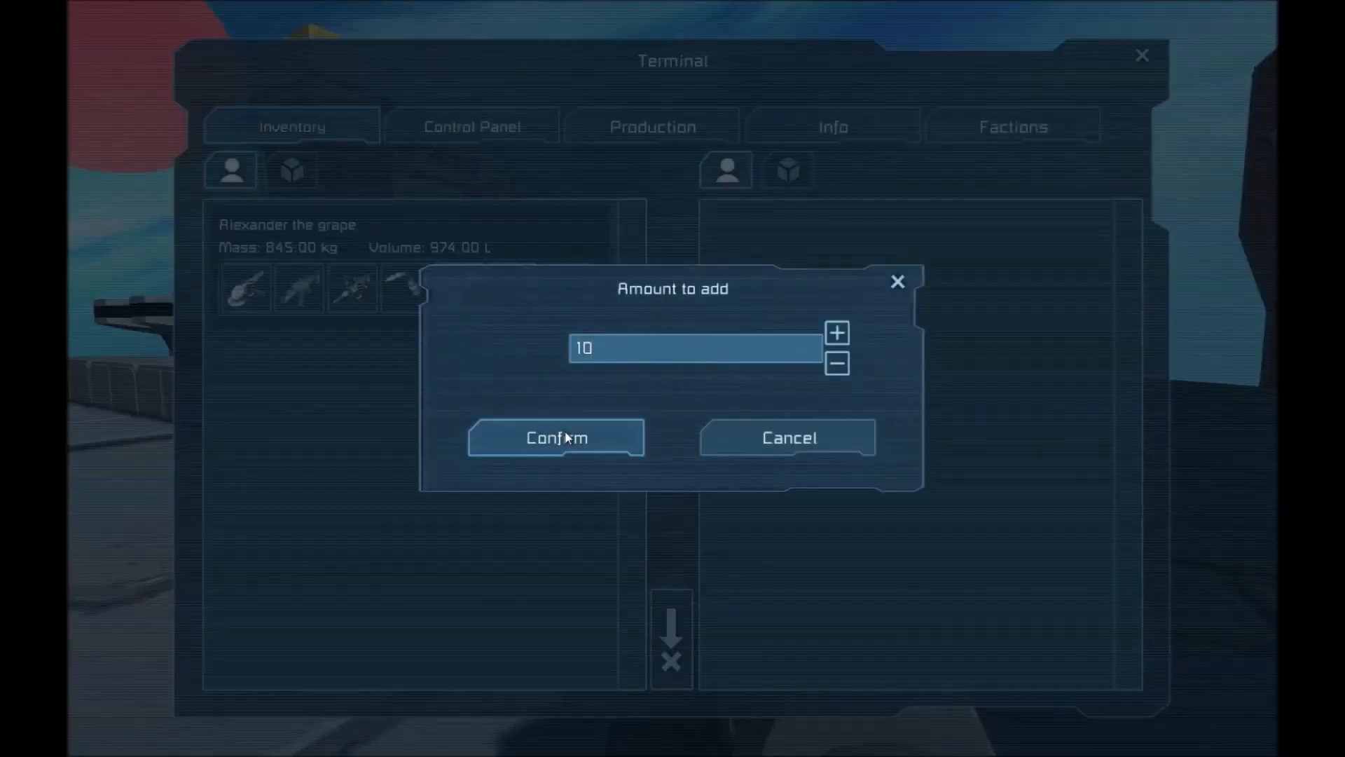
Add 10 explosives twice to the character's inventory and return to the game.
{"action": "left_click", "coordinate": [556, 437]}
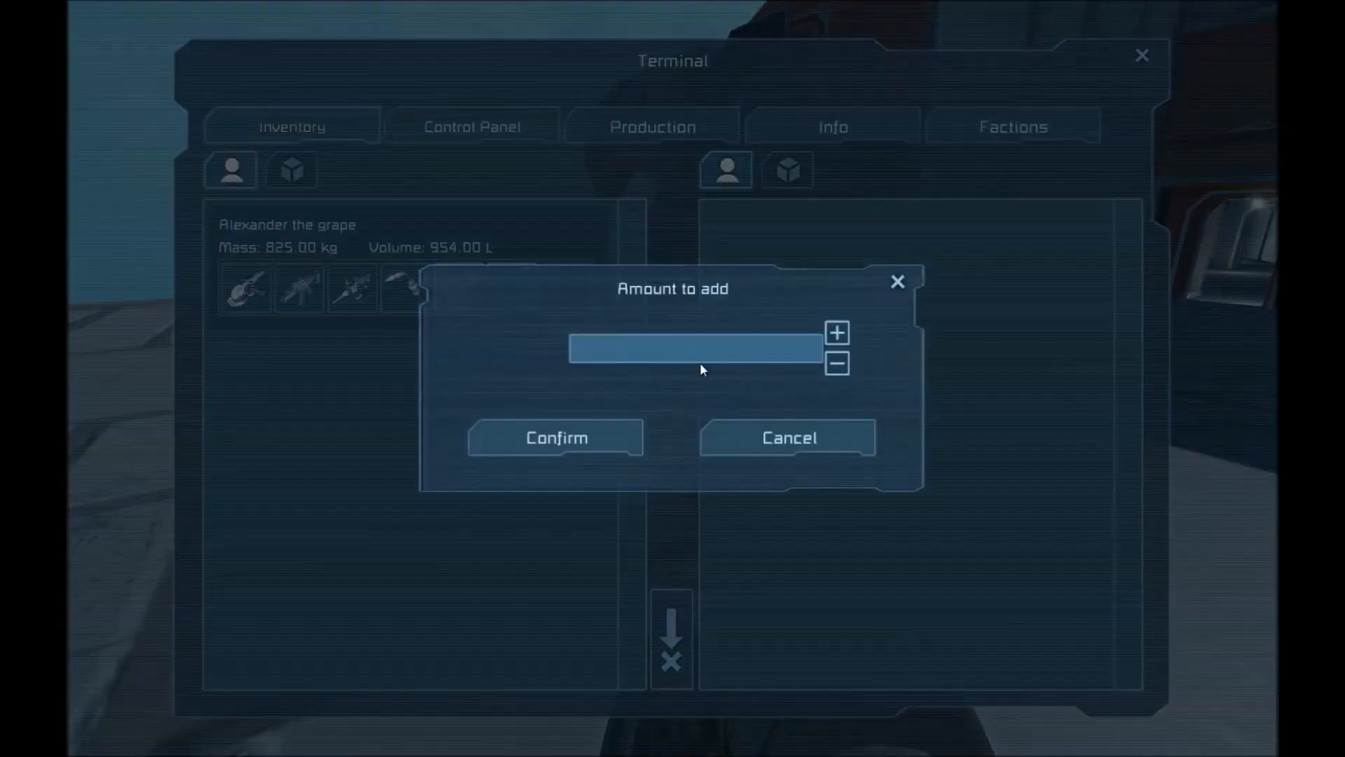
{"action": "left_click", "coordinate": [556, 438]}
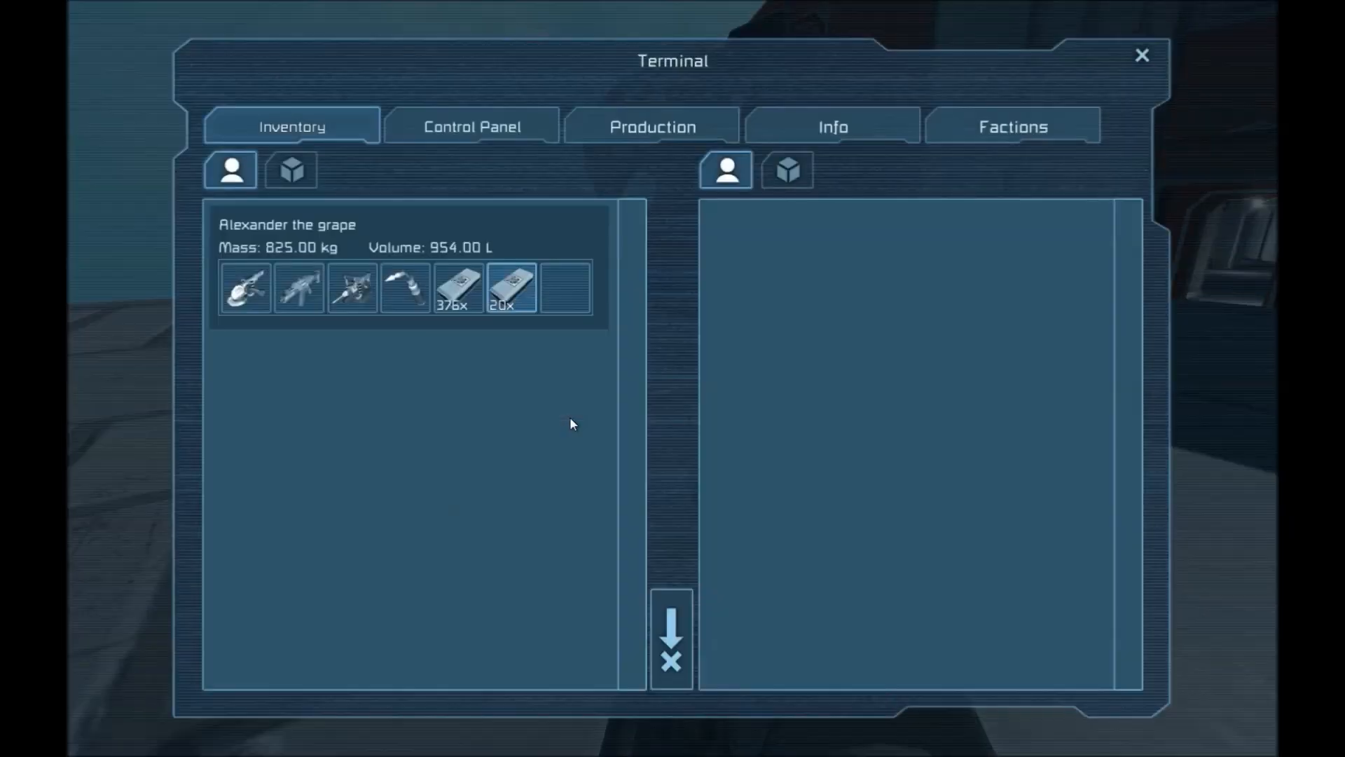
{"action": "mouse_move", "coordinate": [501, 275]}
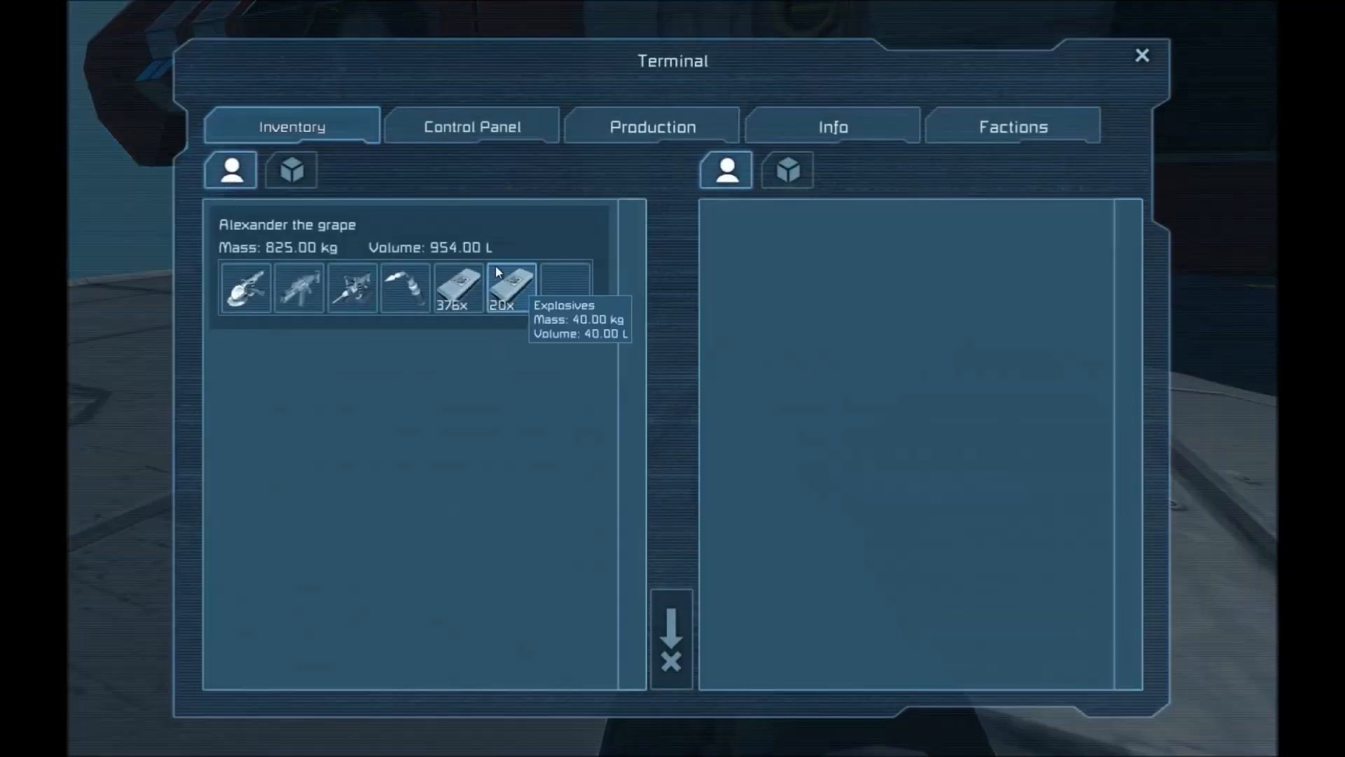
{"action": "left_click", "coordinate": [1142, 55]}
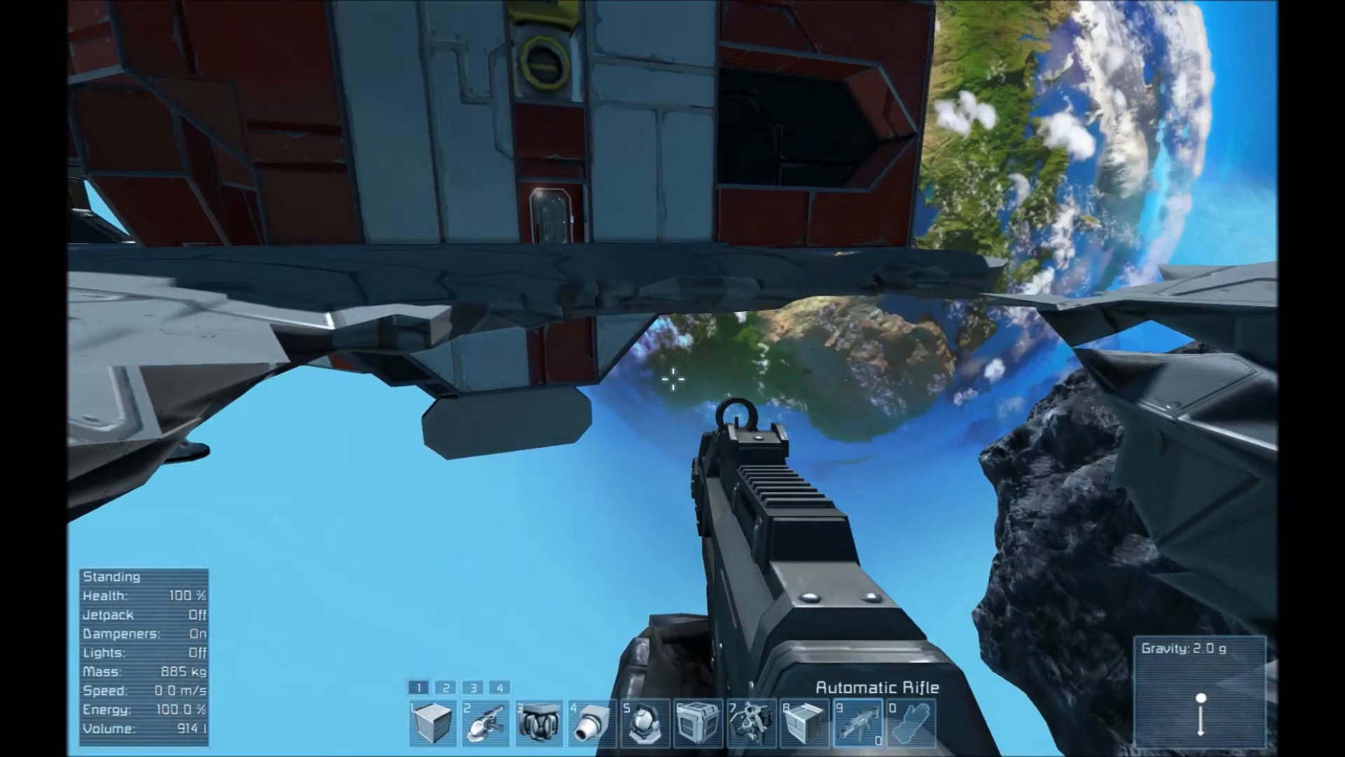
{"action": "key", "text": "j"}
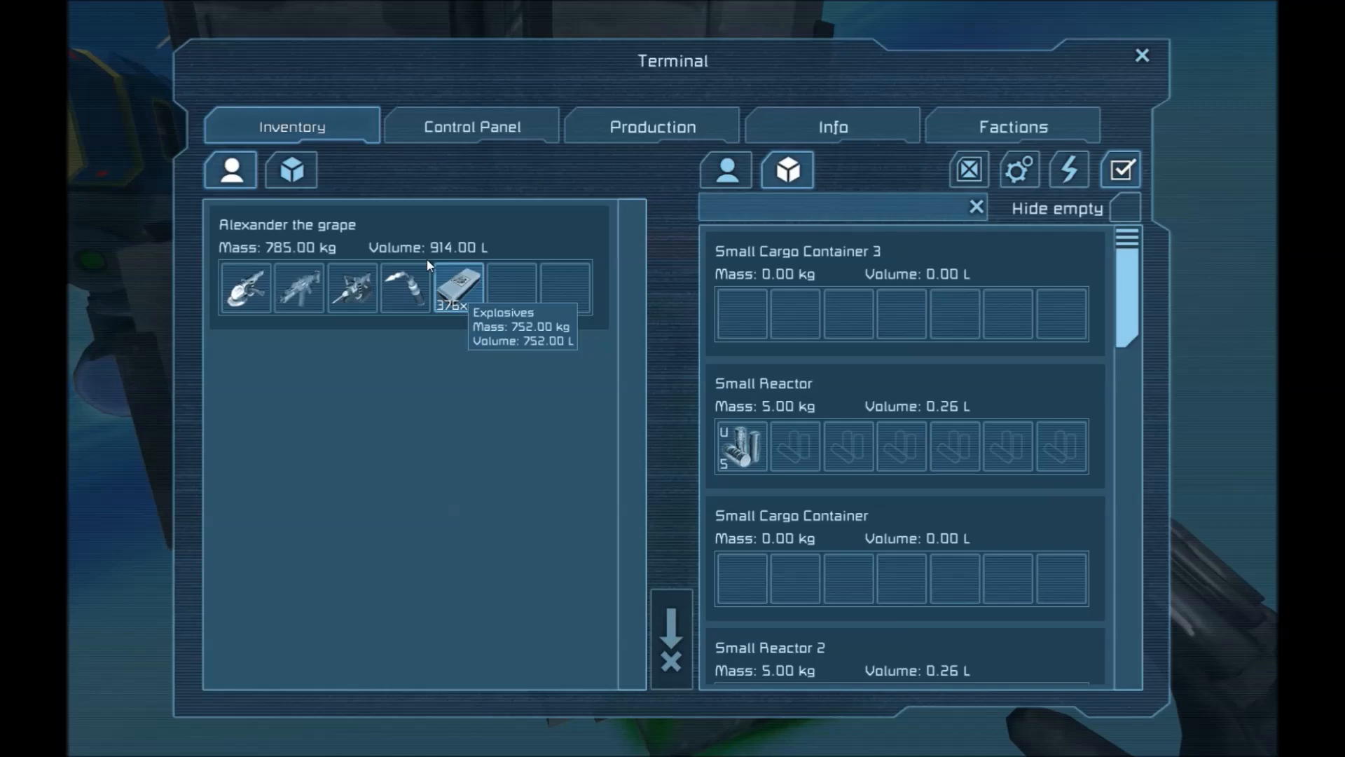
Move the explosives stack into the missile's Small Cargo Container.
{"action": "left_click_drag", "start_coordinate": [457, 288], "coordinate": [741, 312]}
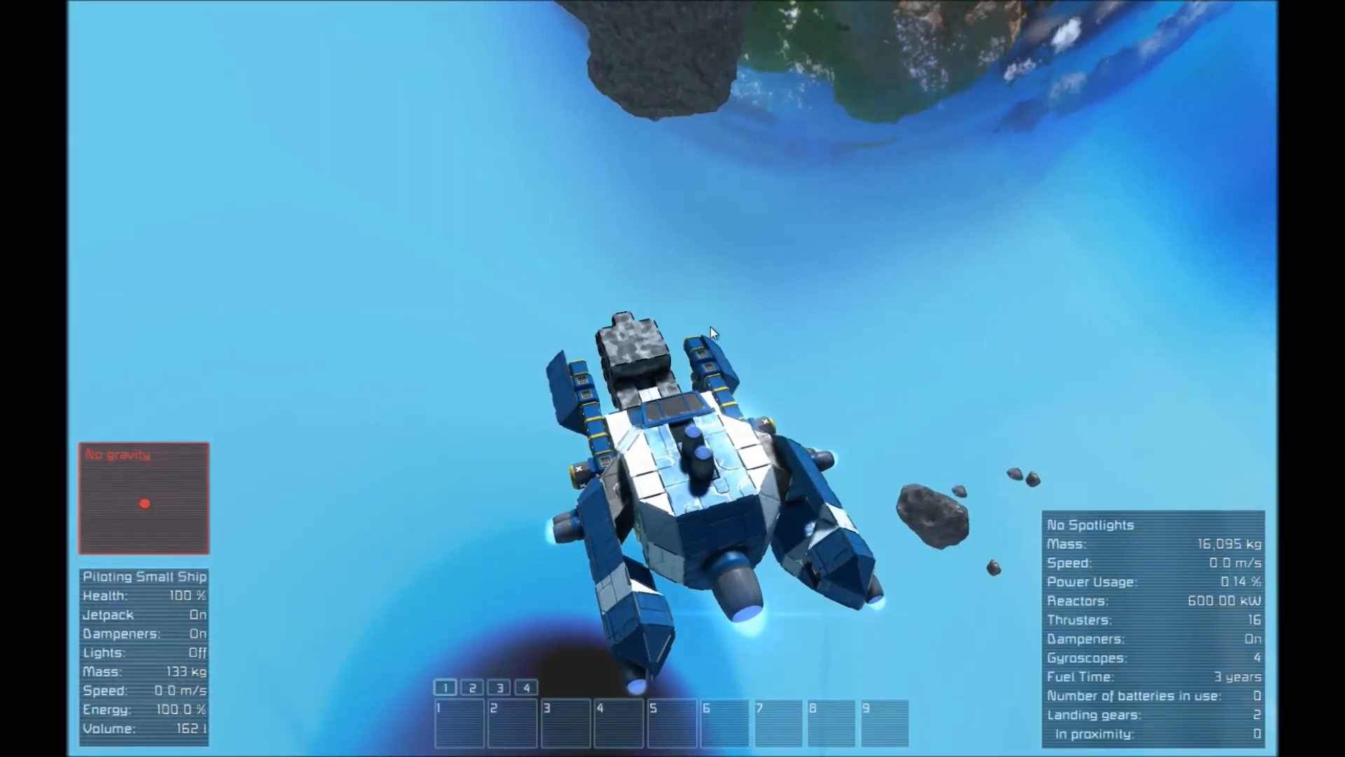
Set Small Thruster 15 to show on the HUD in the control panel.
{"action": "key", "text": "k"}
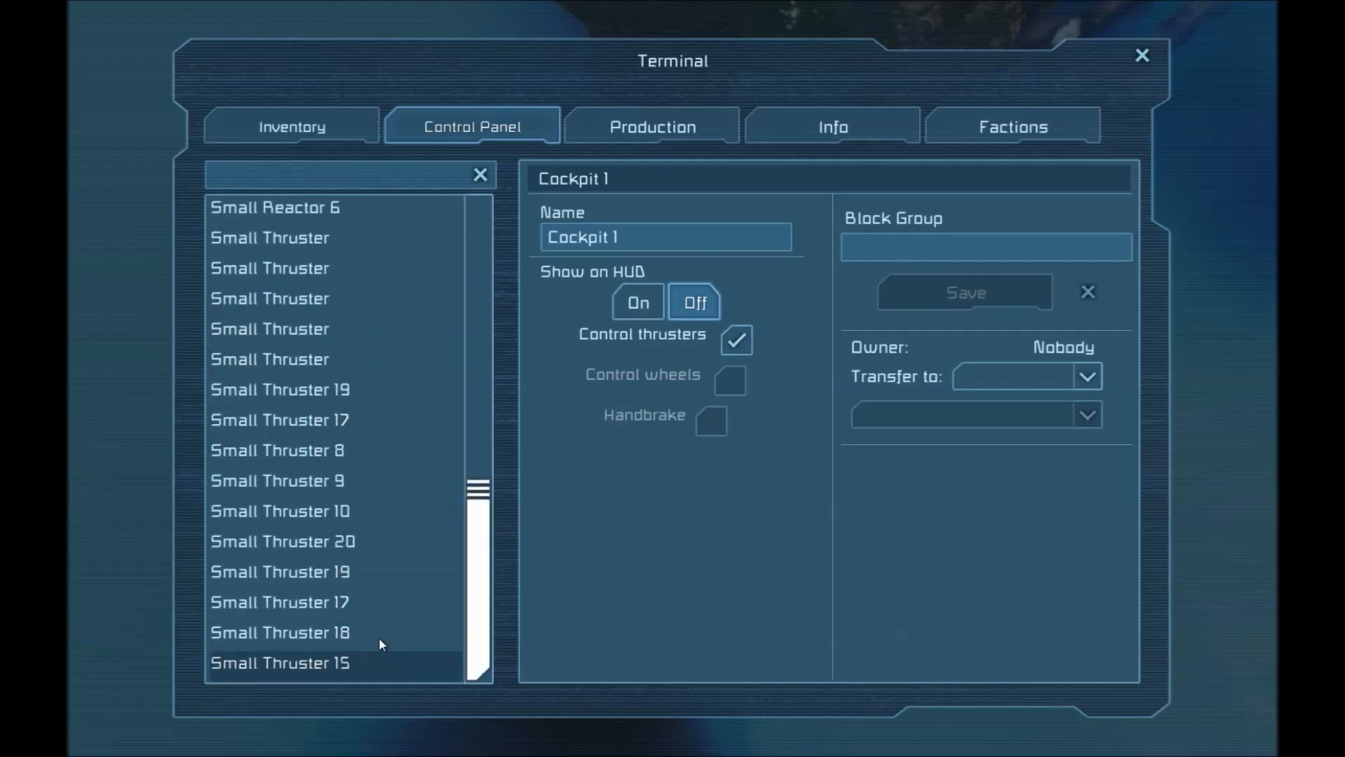
{"action": "left_click", "coordinate": [280, 663]}
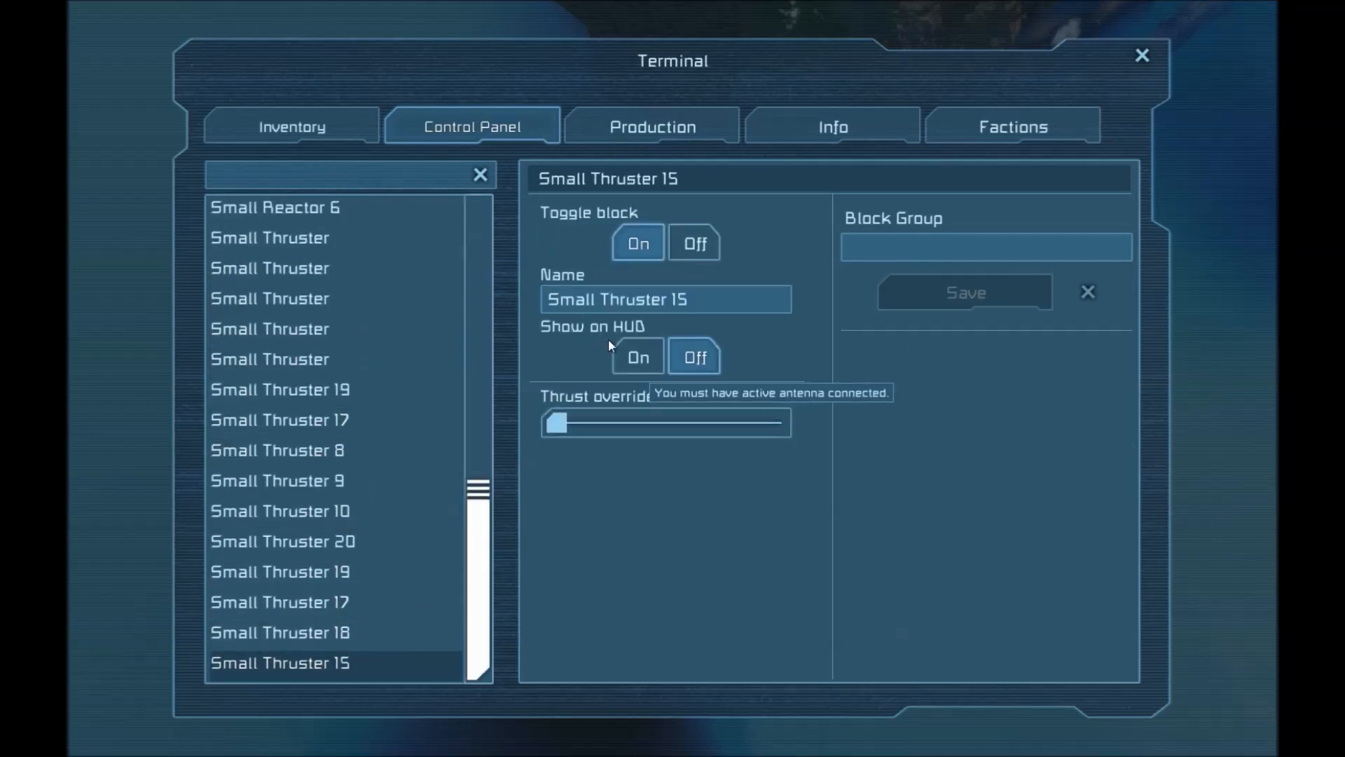
{"action": "left_click", "coordinate": [1142, 55]}
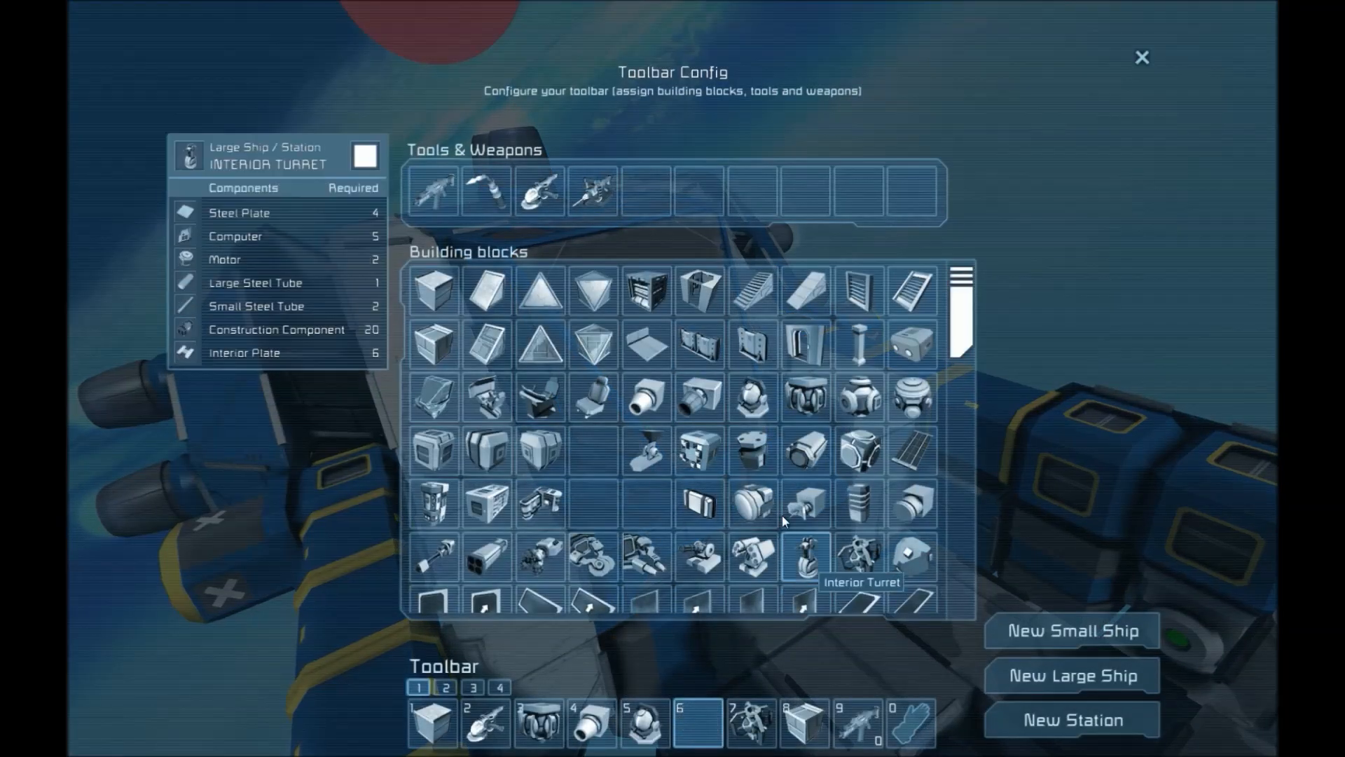
{"action": "left_click", "coordinate": [1140, 56]}
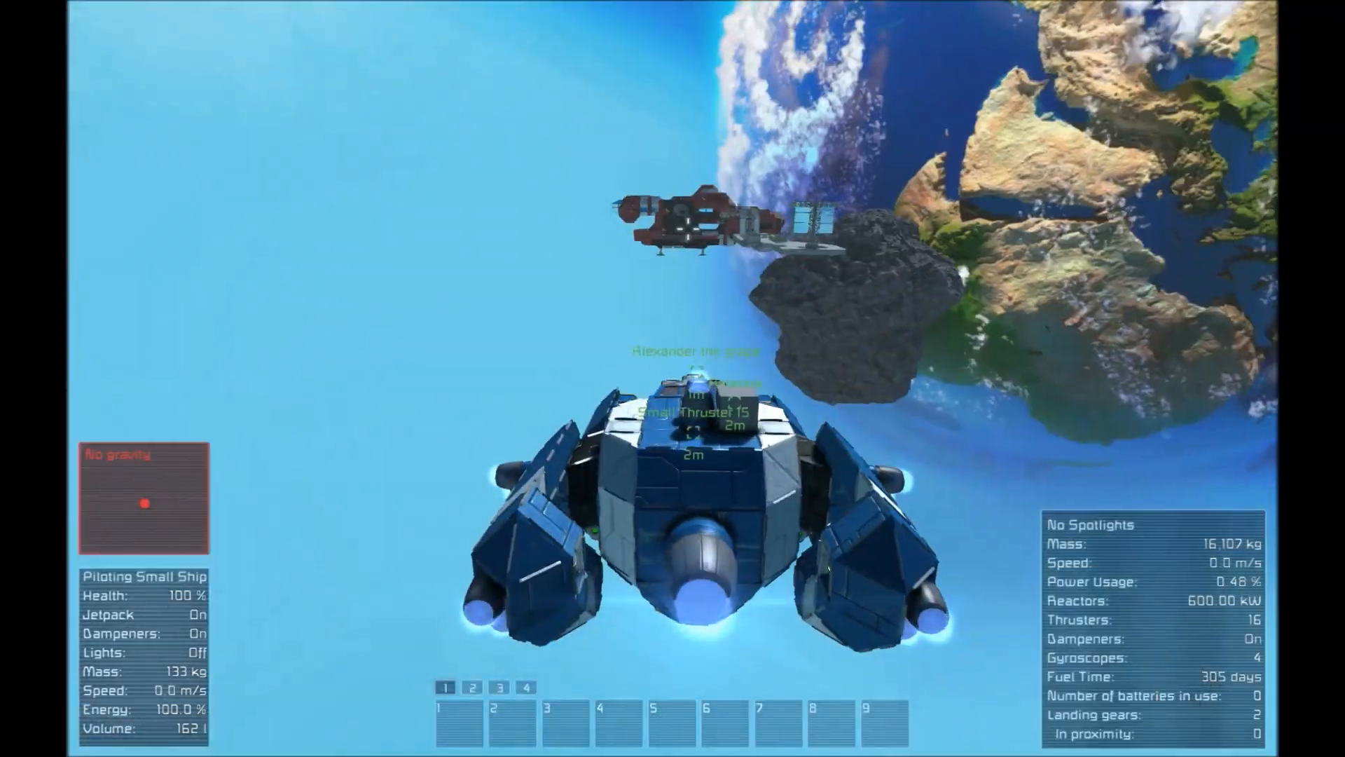
Rename the thruster to Nuke, switch it off and put it on a ship quick slot.
{"action": "key", "text": "k"}
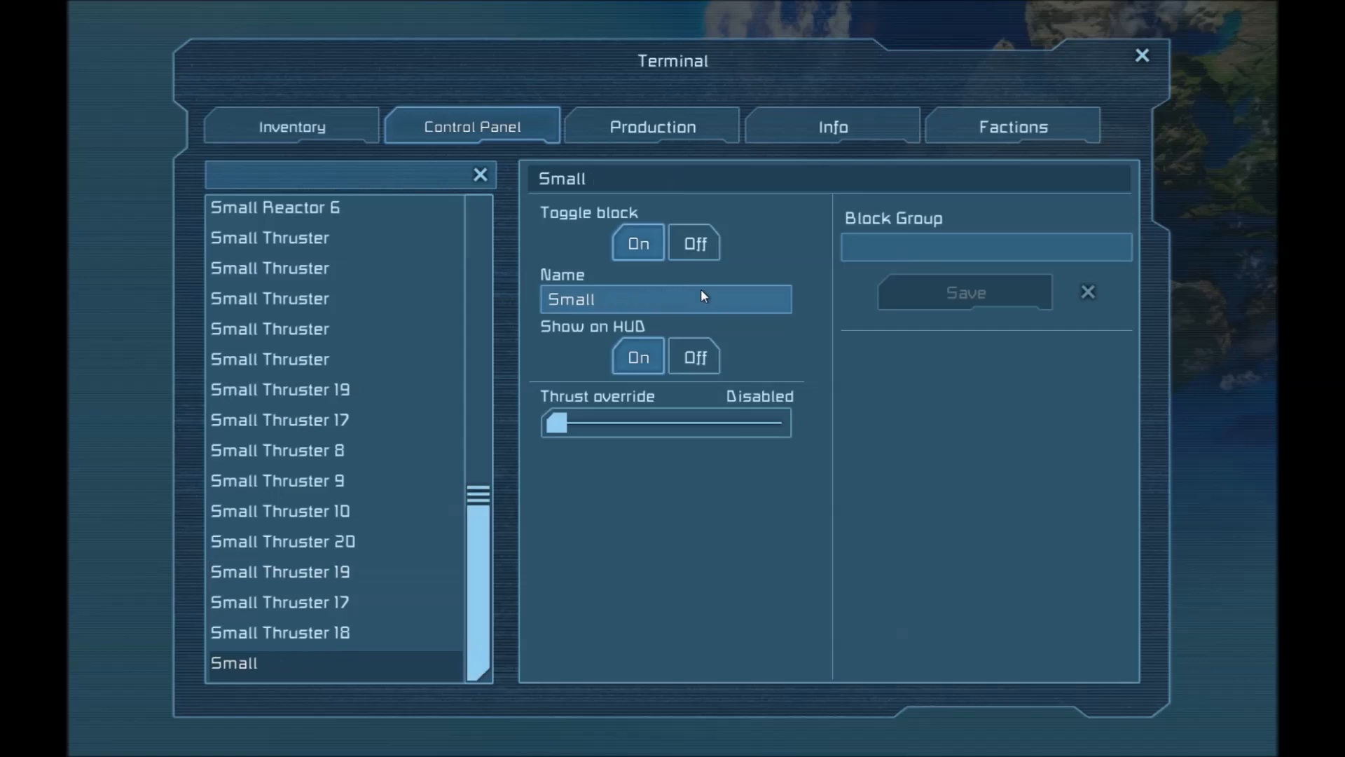
{"action": "type", "text": "Nuke"}
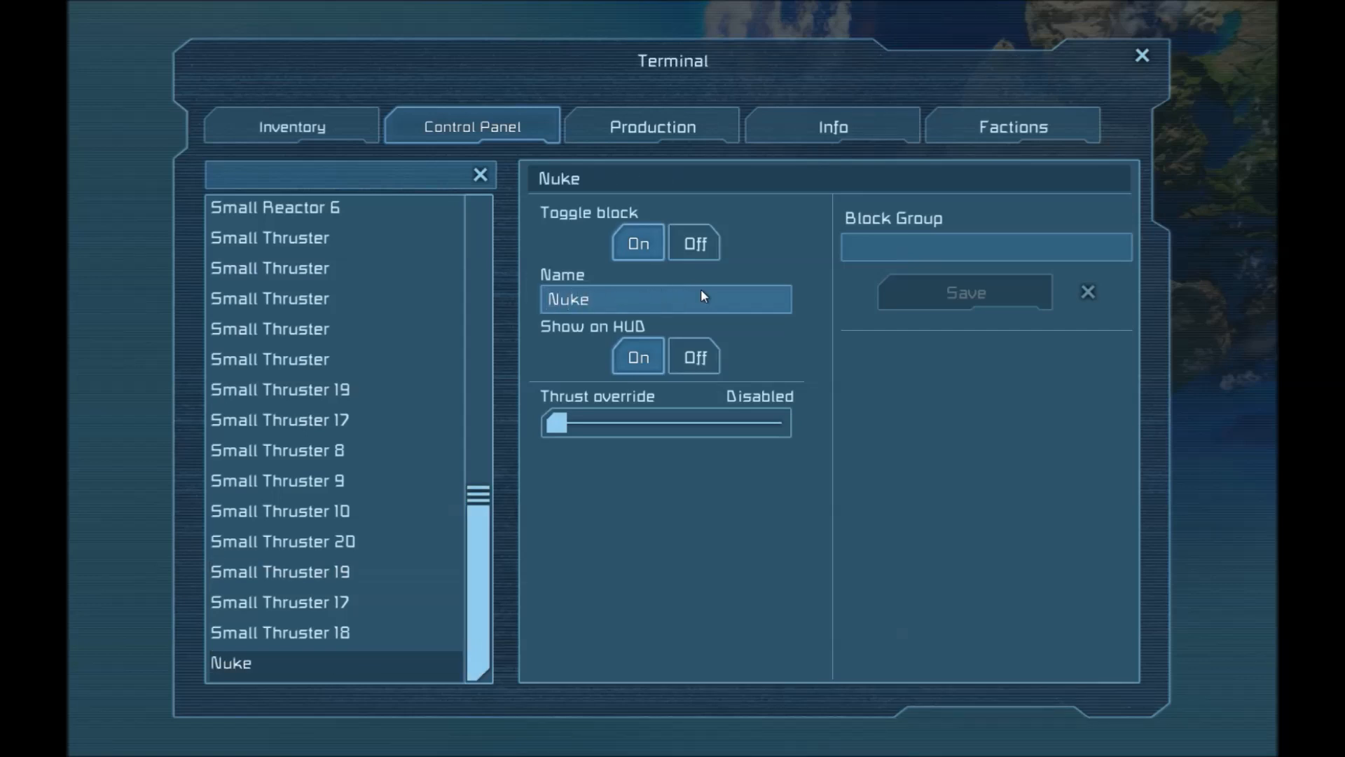
{"action": "mouse_move", "coordinate": [682, 238]}
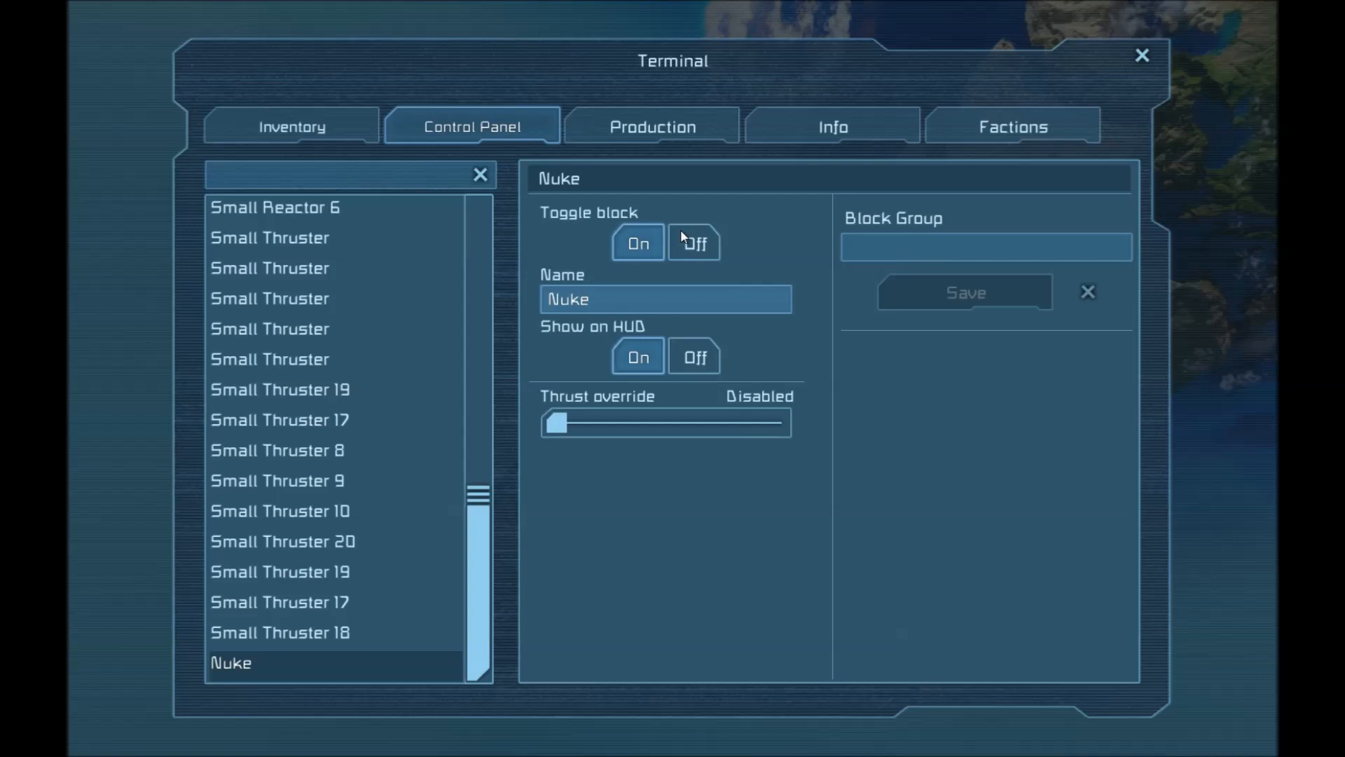
{"action": "left_click", "coordinate": [693, 243]}
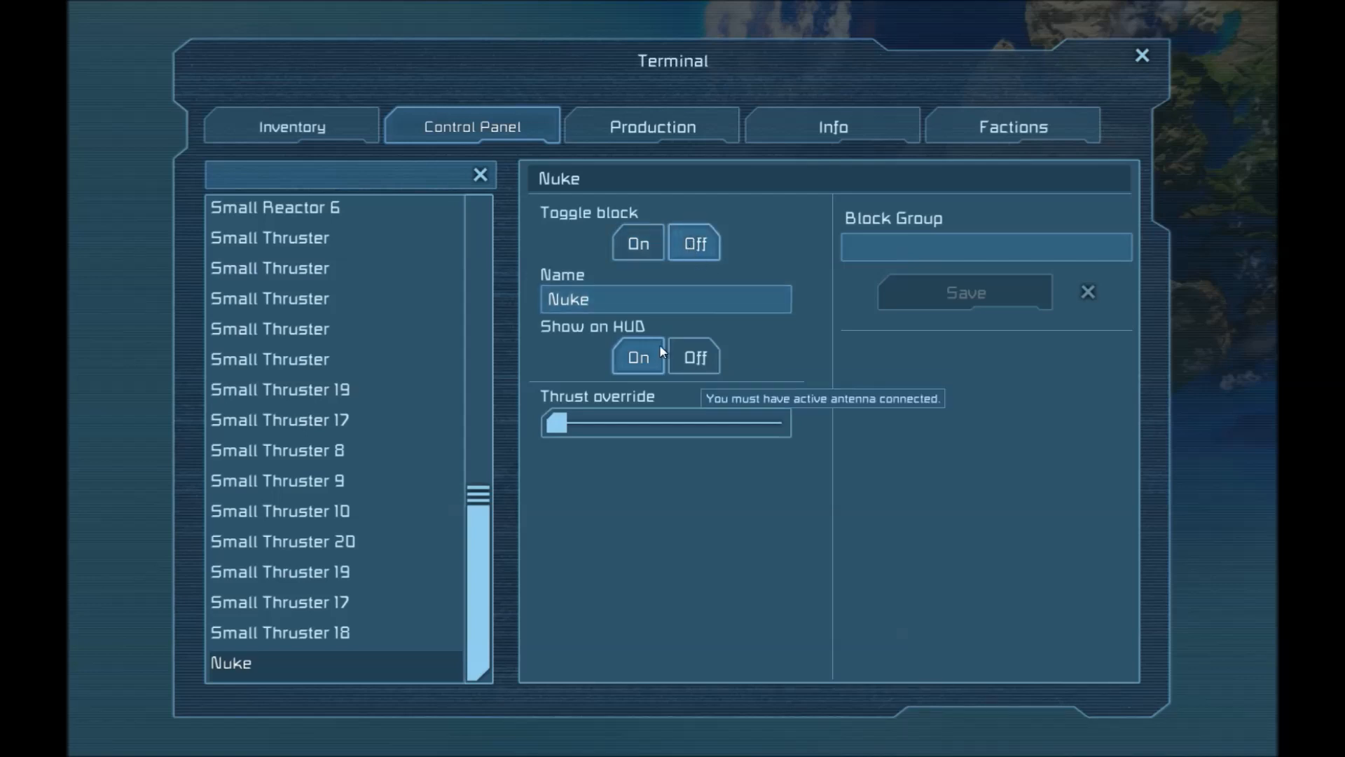
{"action": "left_click_drag", "start_coordinate": [555, 422], "coordinate": [683, 422]}
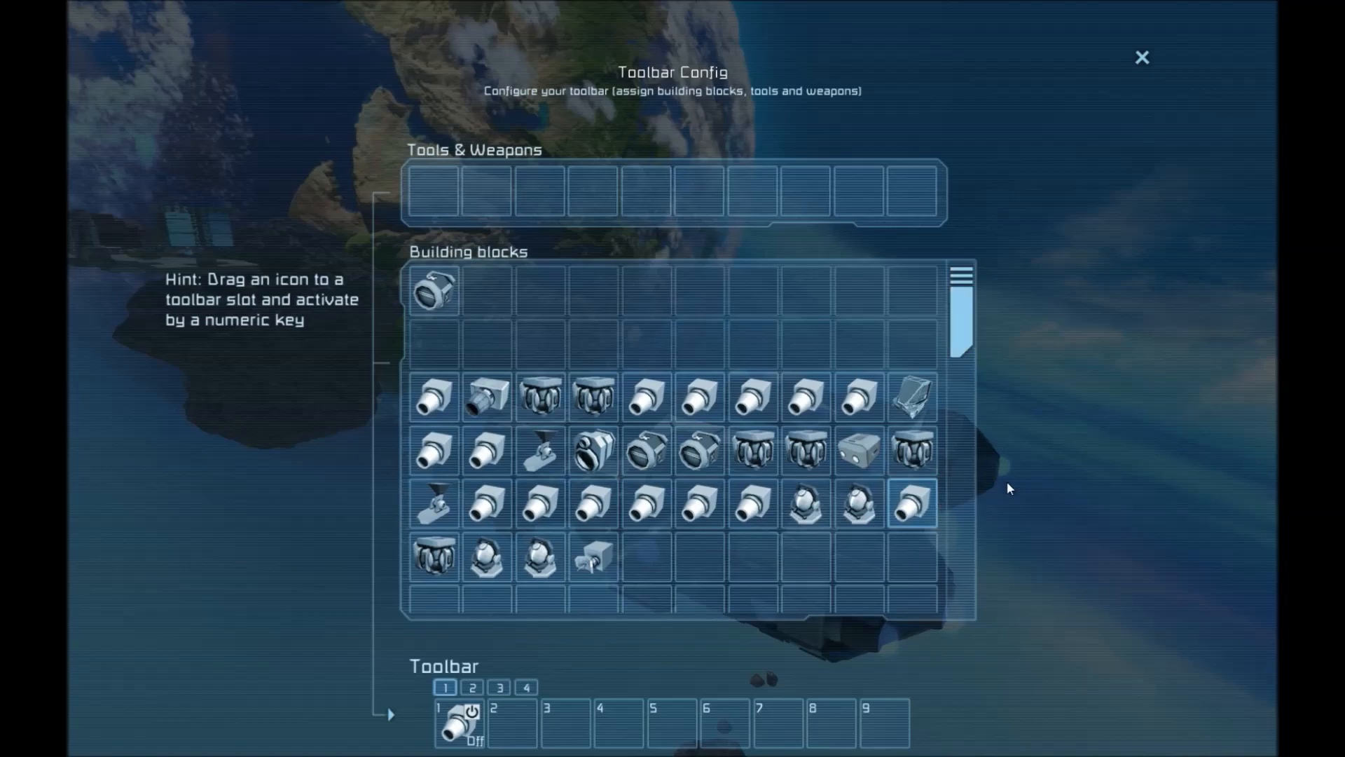
Bind the Nuke on/off toggle to slot 1, leave the cockpit and drift with dampeners off.
{"action": "left_click", "coordinate": [1140, 57]}
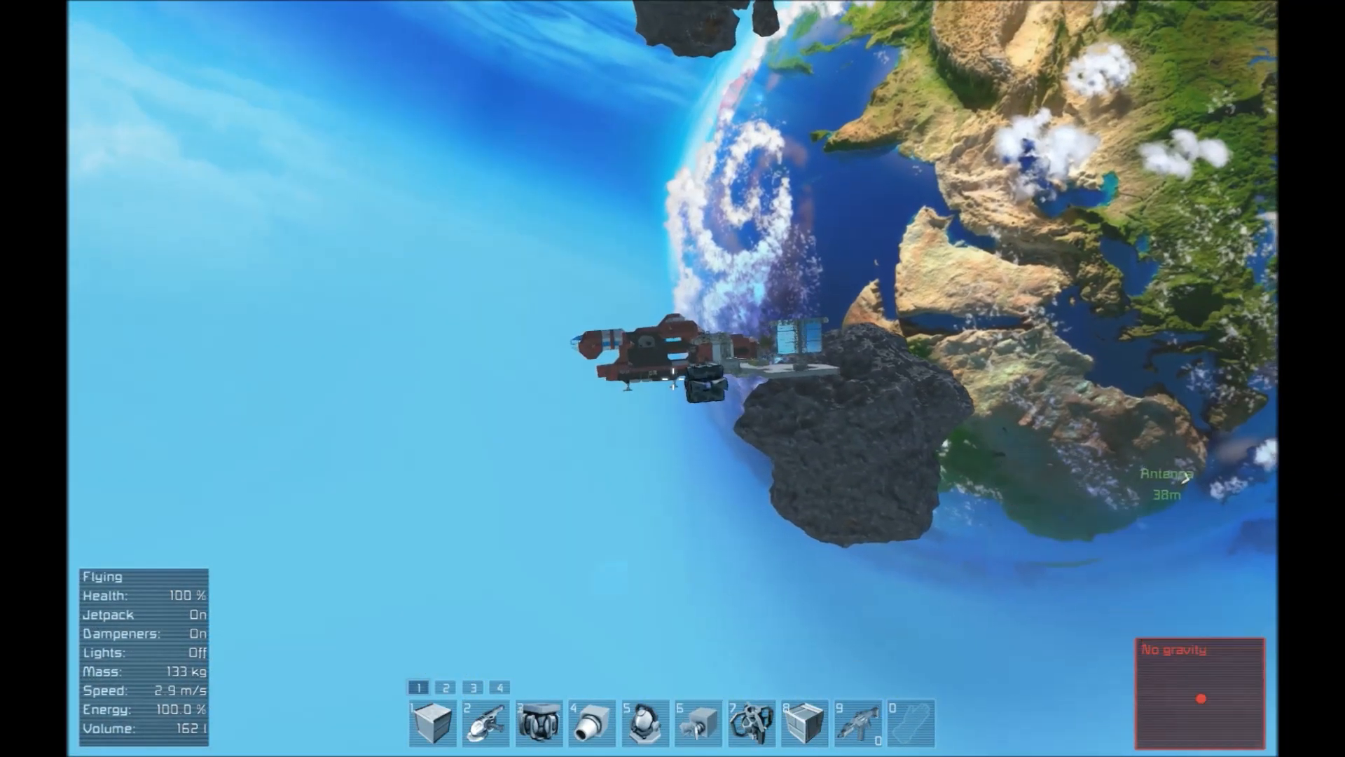
{"action": "key", "text": "z"}
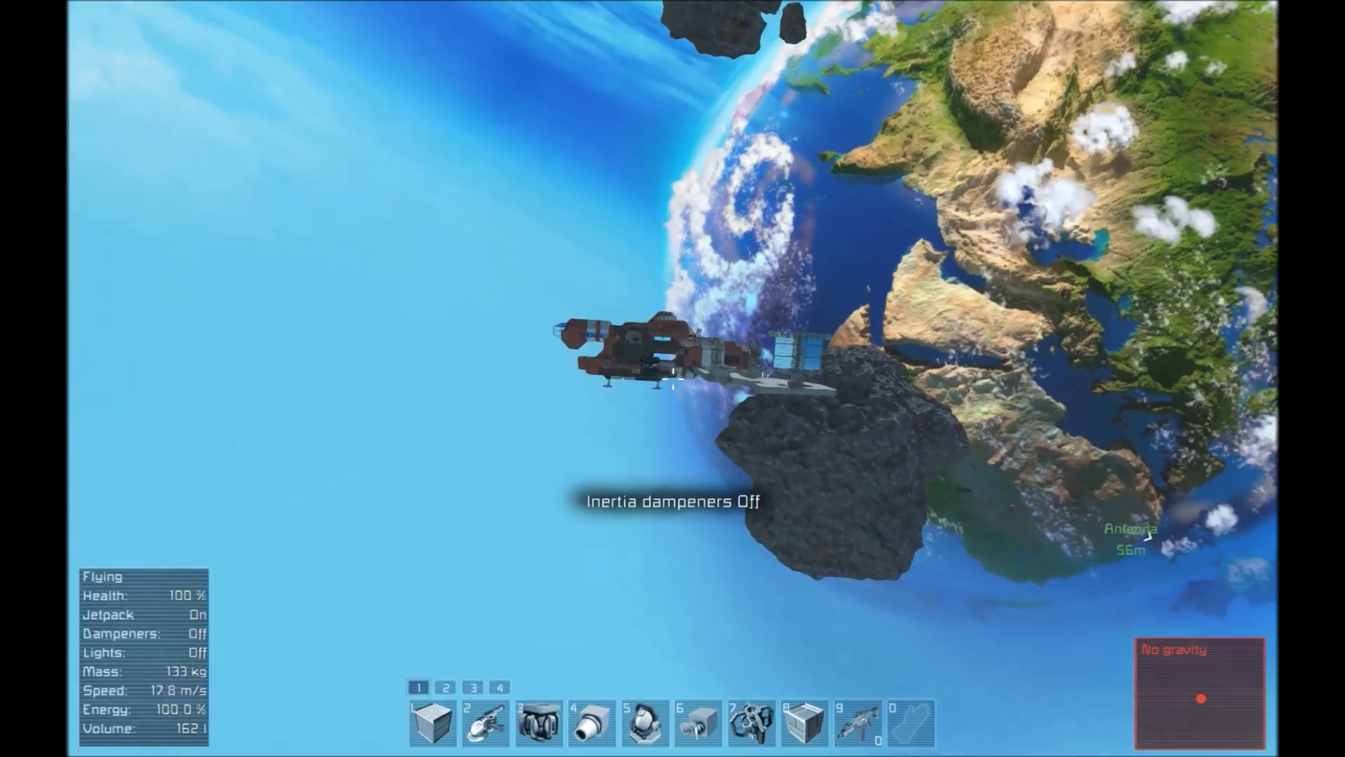